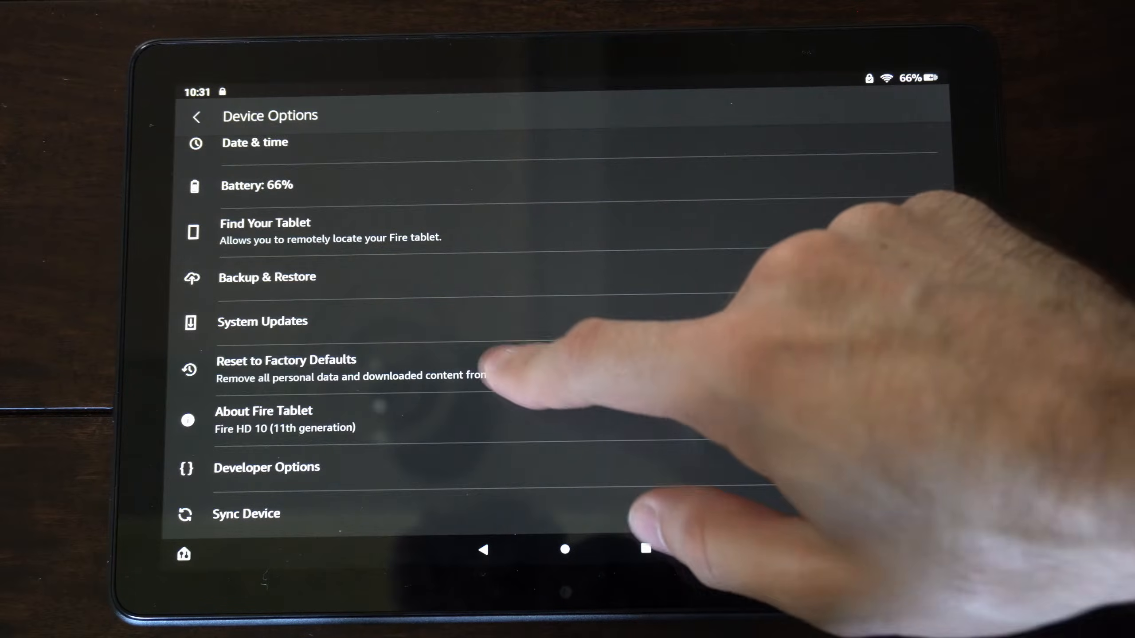
Step: Dismiss the parental-controls password prompt and power the tablet off via the power menu
left_click(287, 360)
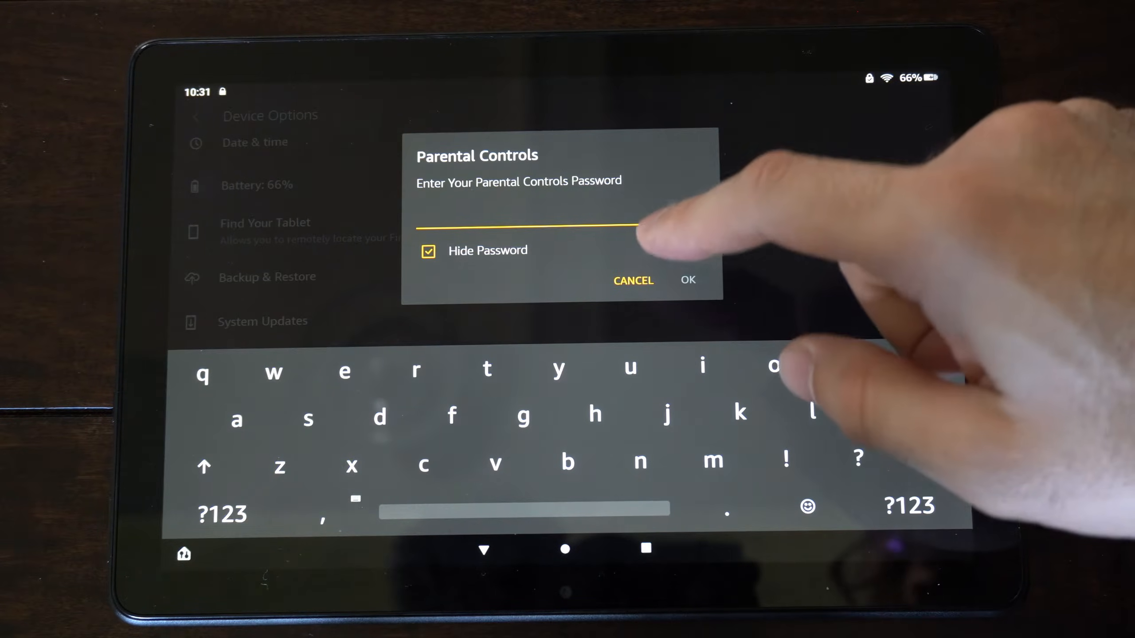
left_click(632, 280)
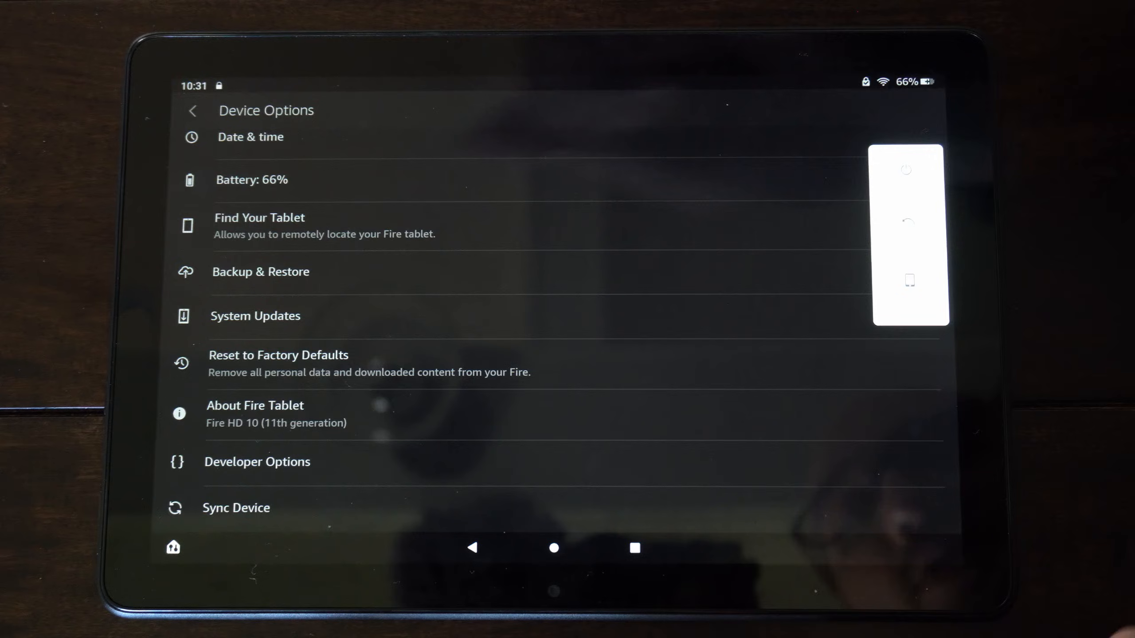
left_click(907, 170)
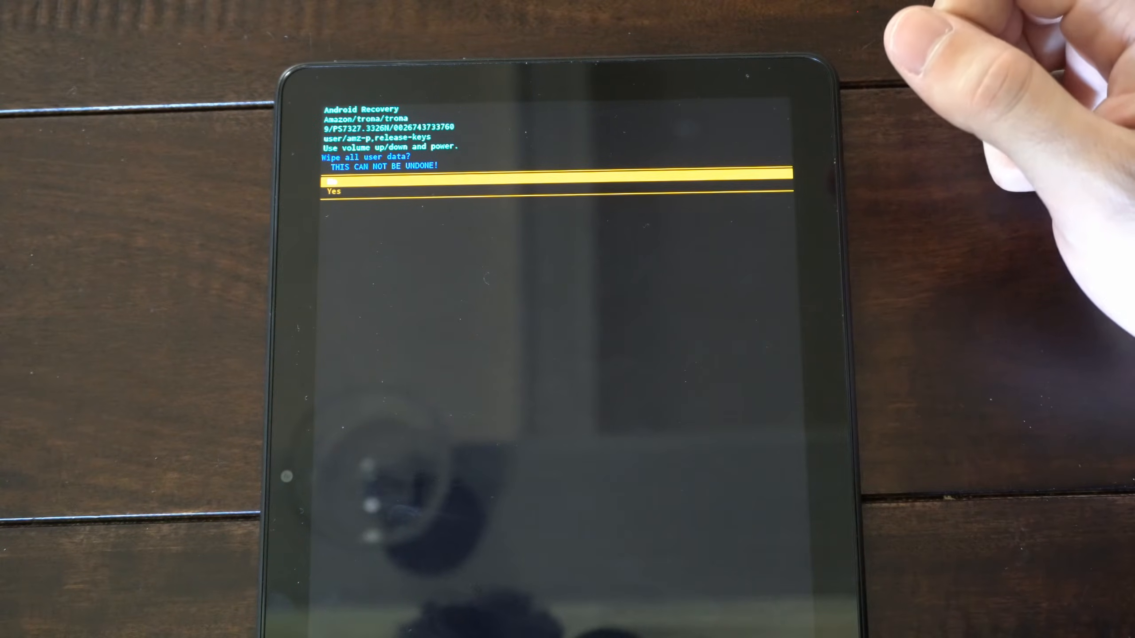
mouse_move(1071, 304)
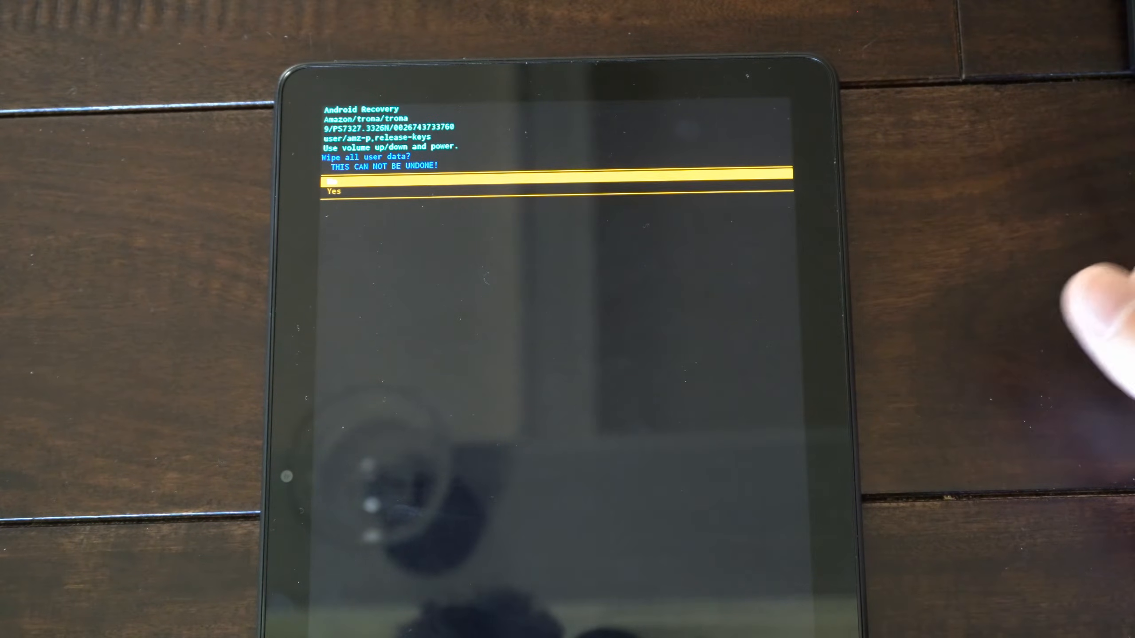